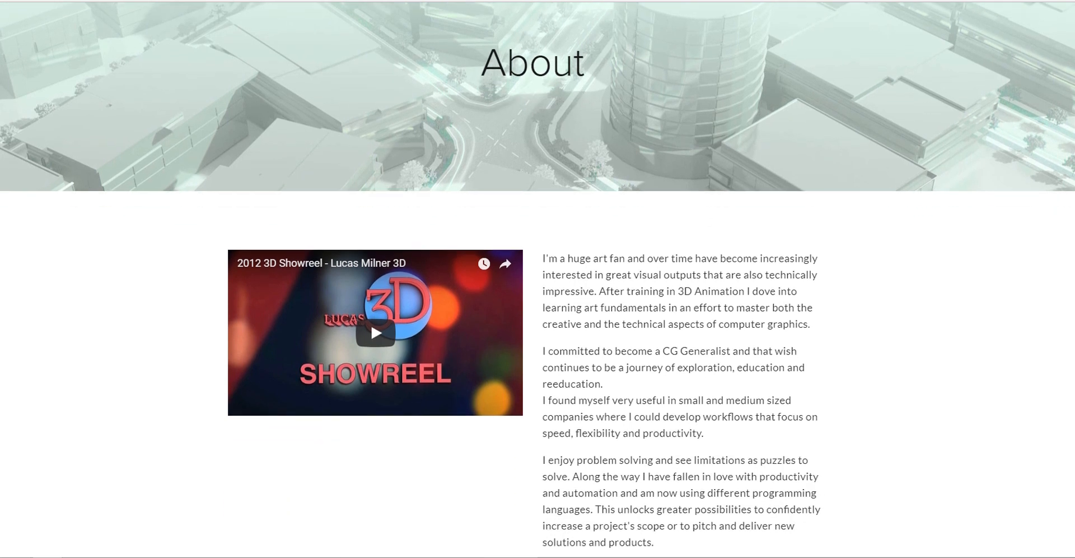
- Scroll the Autodesk Cloth Modifier help article down to the Units of Measure section
scroll(down, 3)
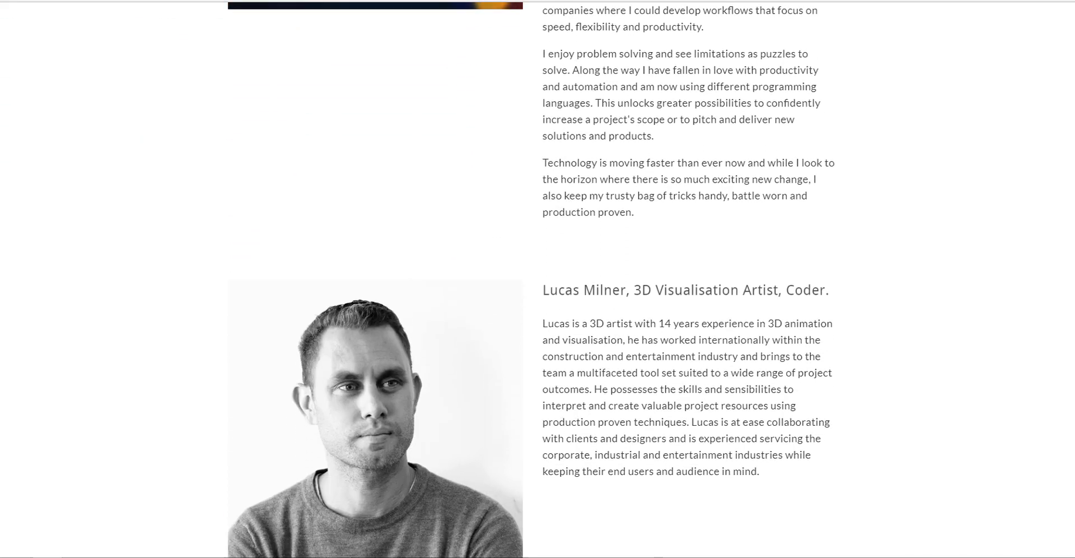
scroll(down, 3)
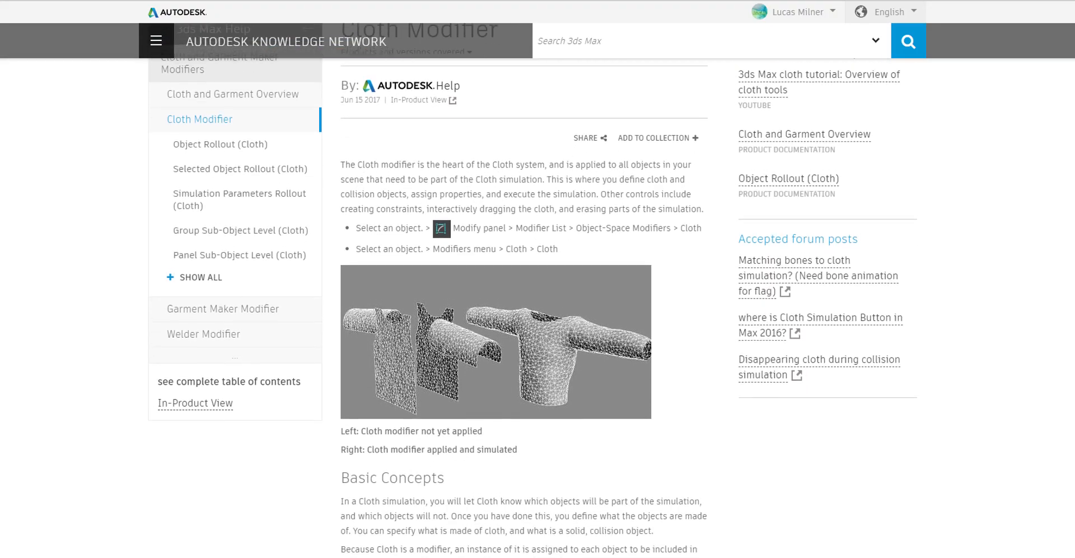
scroll(down, 3)
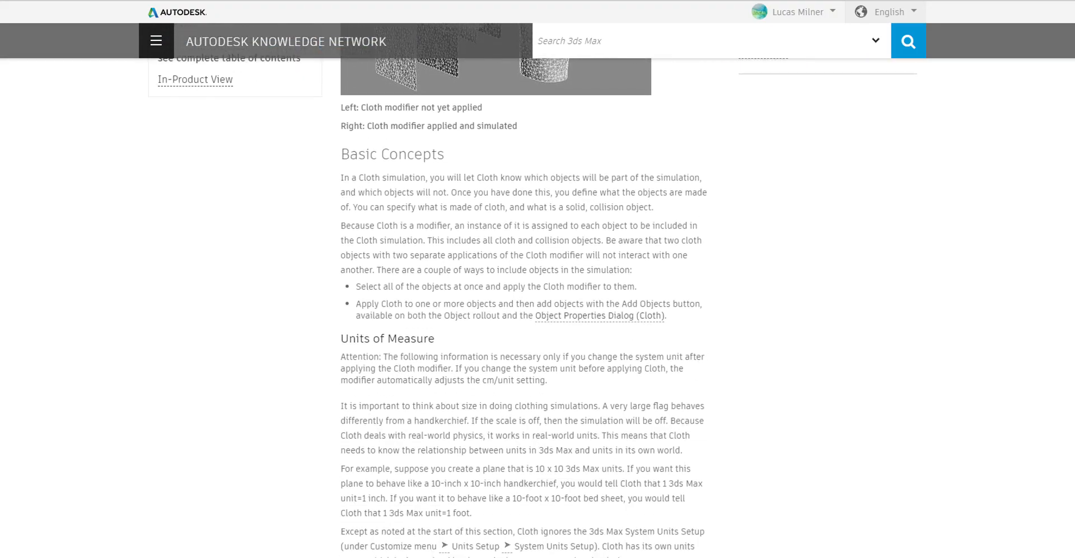
scroll(down, 3)
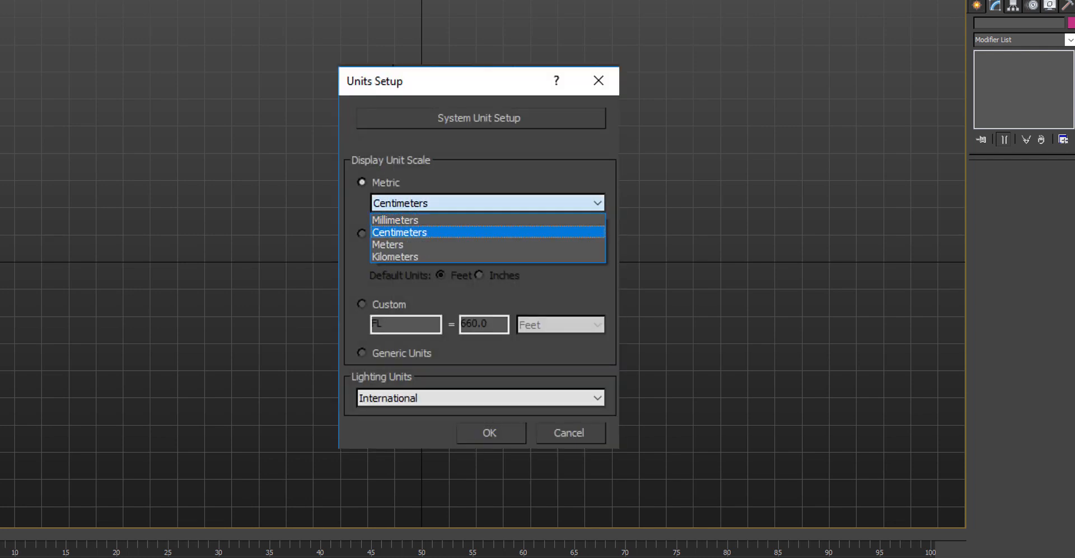
- Set display and system units to centimetres and make the PAL timeline 350 frames
click(479, 117)
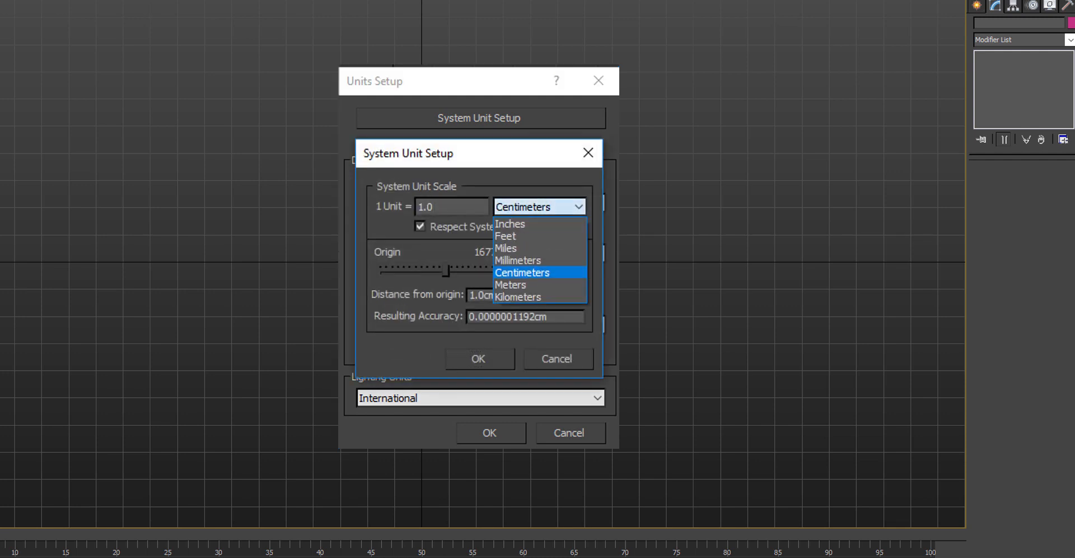
click(521, 272)
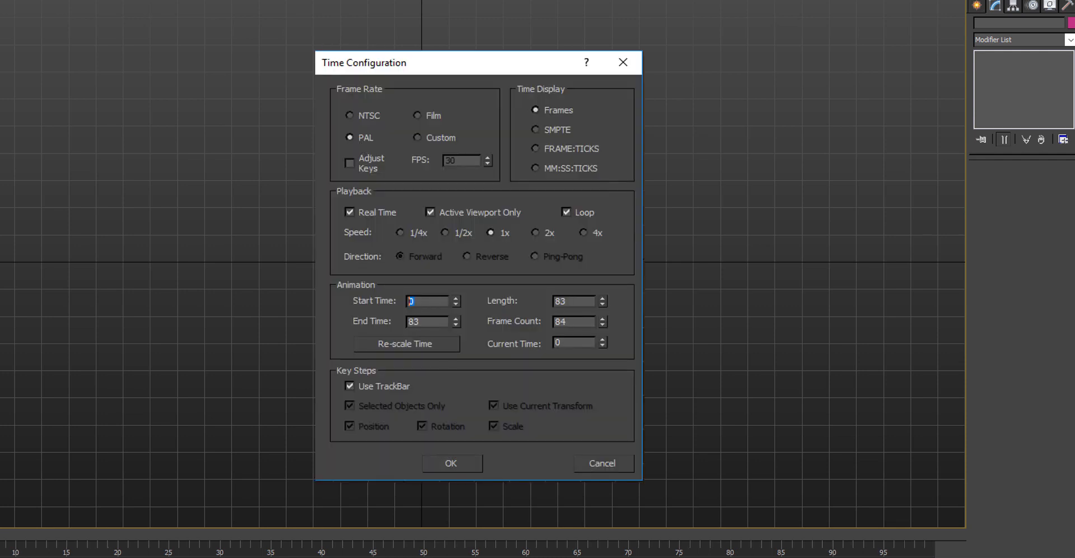
click(450, 462)
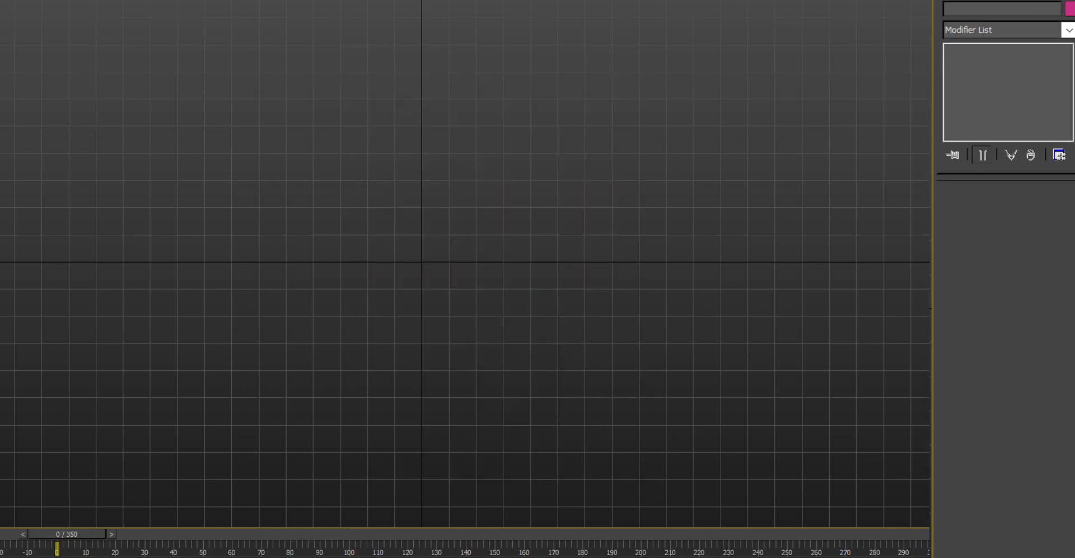
click(975, 119)
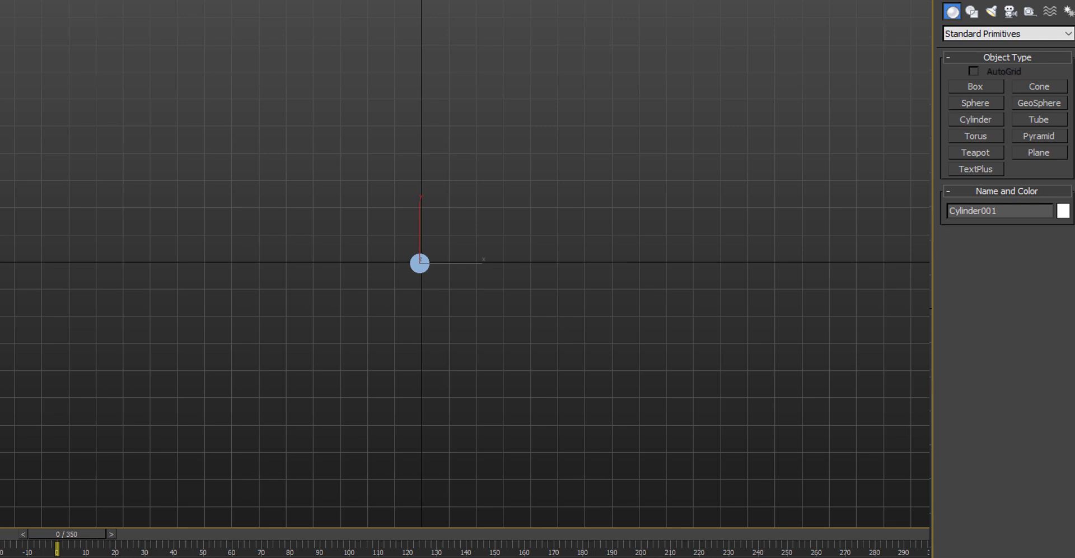
- Drag out a tall cylinder flagpole and place a dummy helper at the flag's upper corner
drag(420, 262, 421, 49)
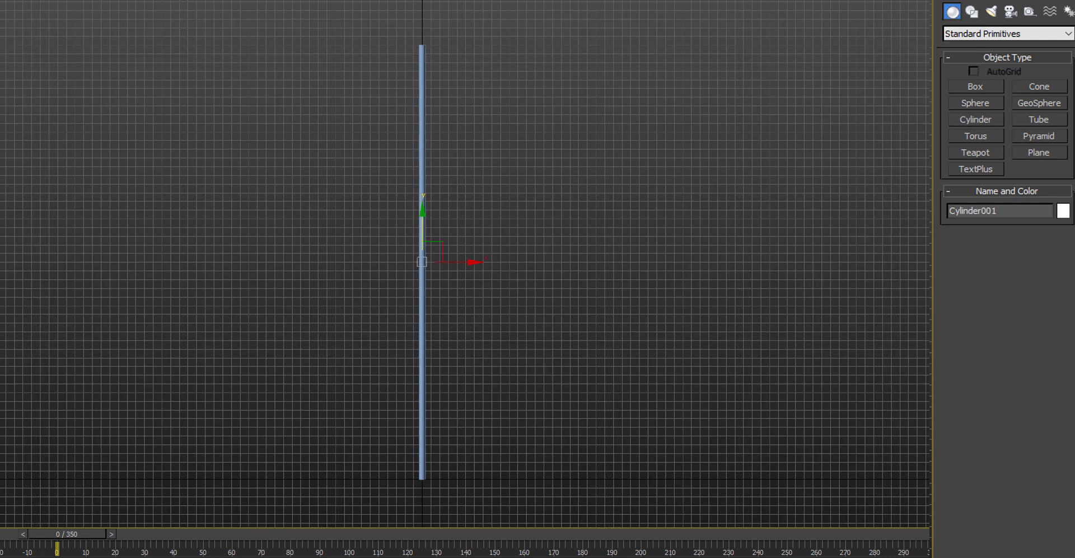
click(975, 86)
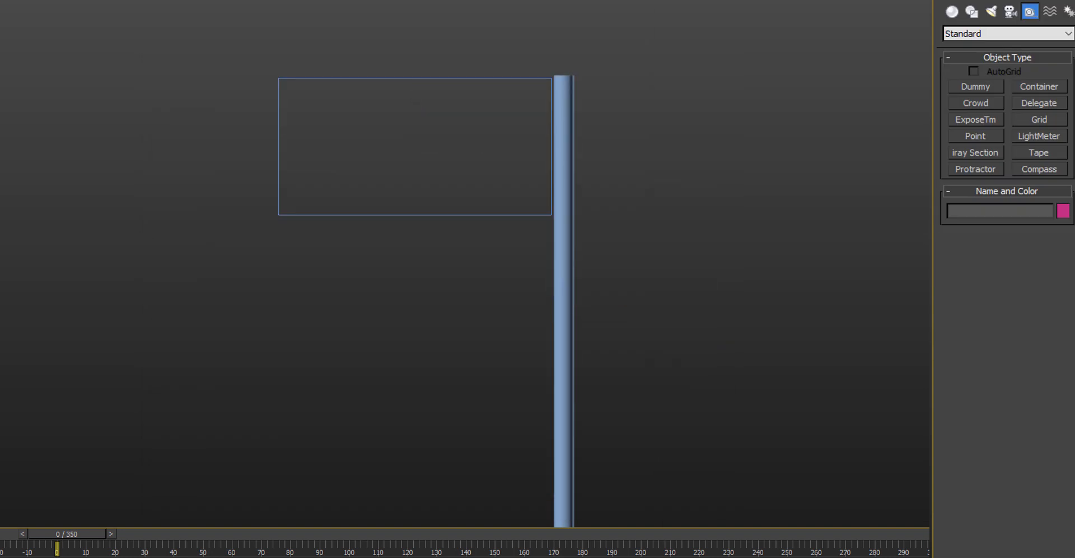
click(975, 87)
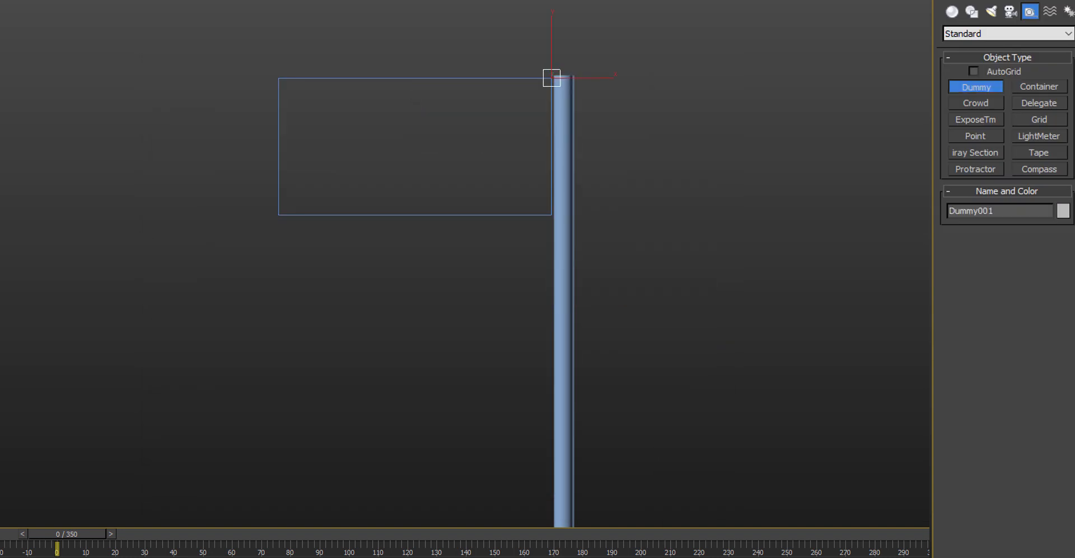
drag(553, 77, 552, 214)
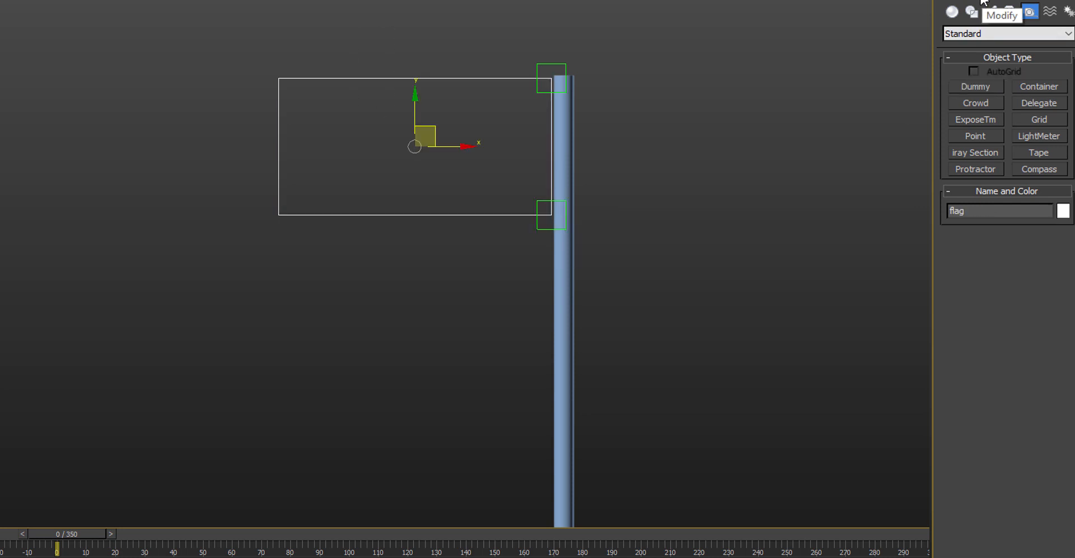
- Add Garment Maker to the flag rectangle and remesh it at density 0.2
click(1008, 30)
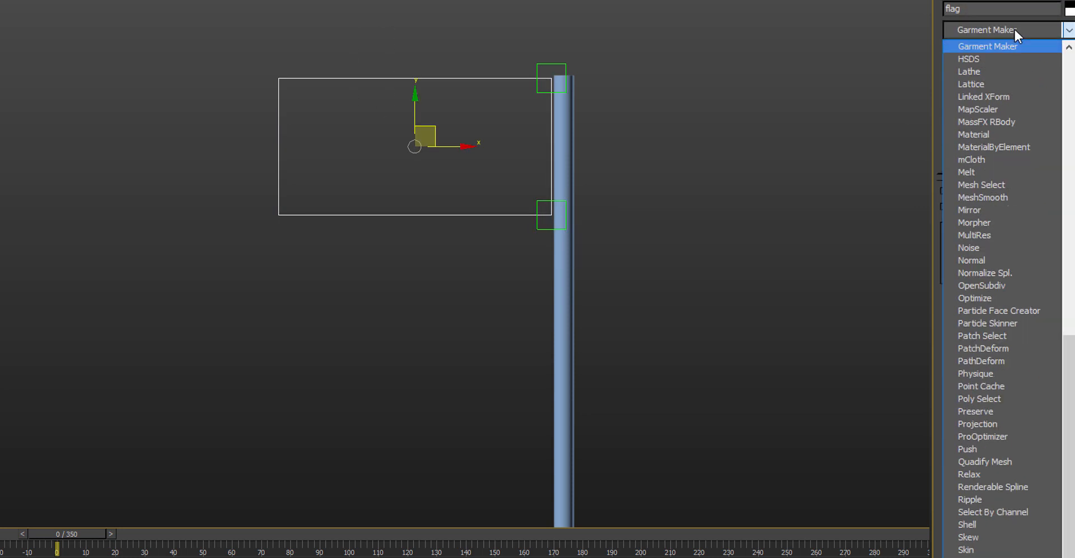
click(987, 45)
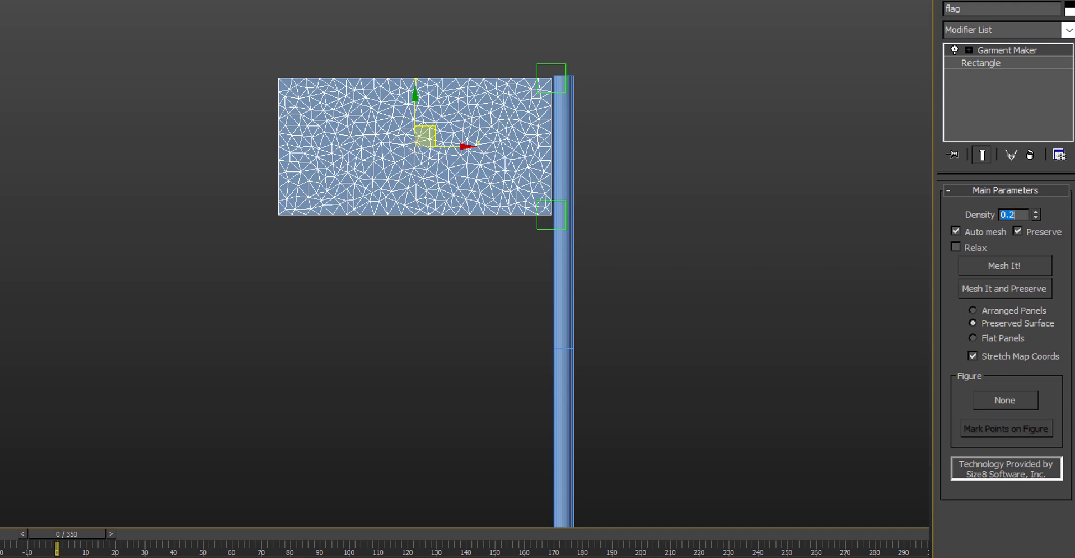
click(1067, 30)
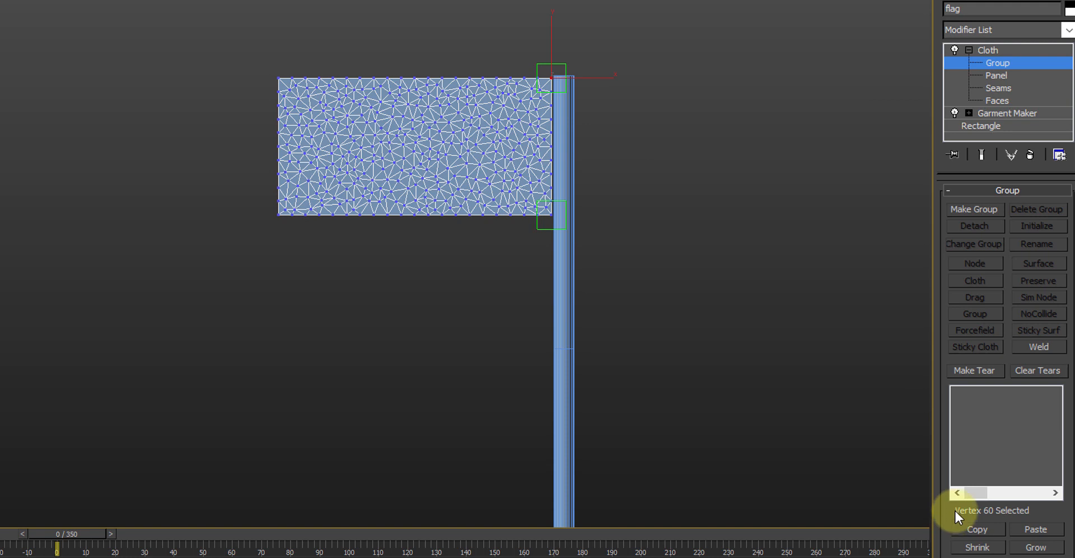
- Create a vertex group from the selected flag vertices and tie it to the top dummy
click(974, 210)
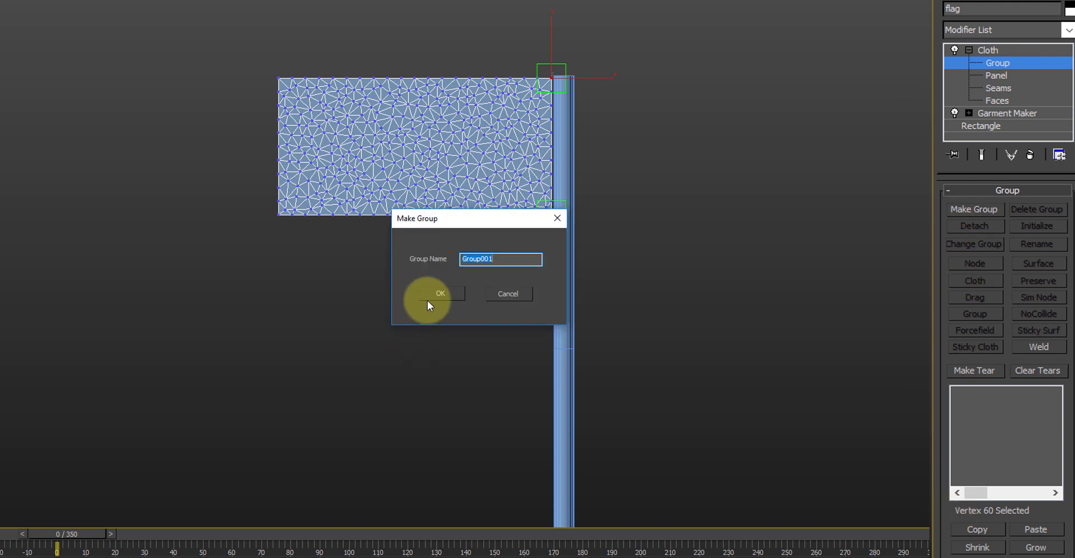
click(441, 293)
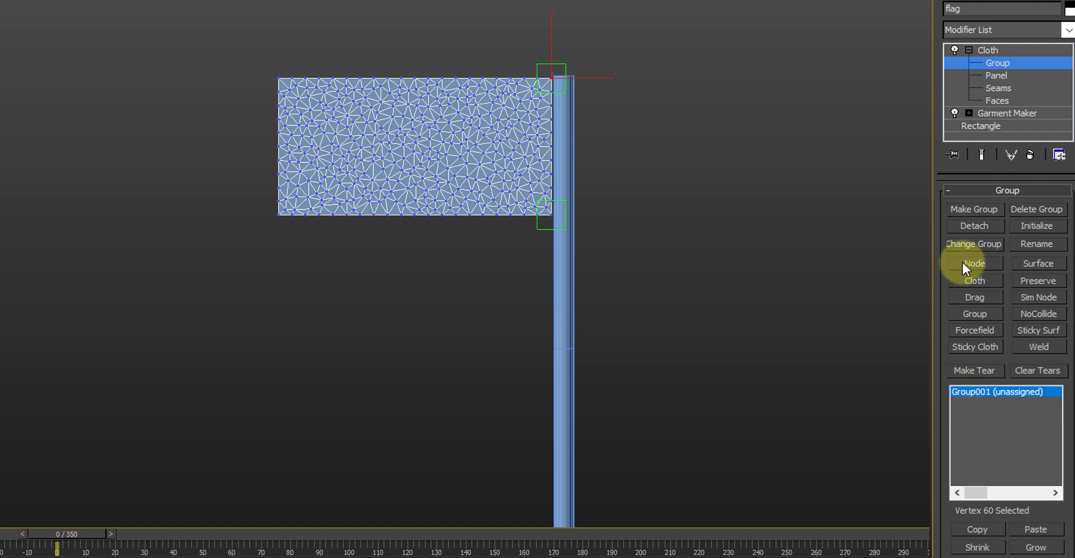
click(974, 263)
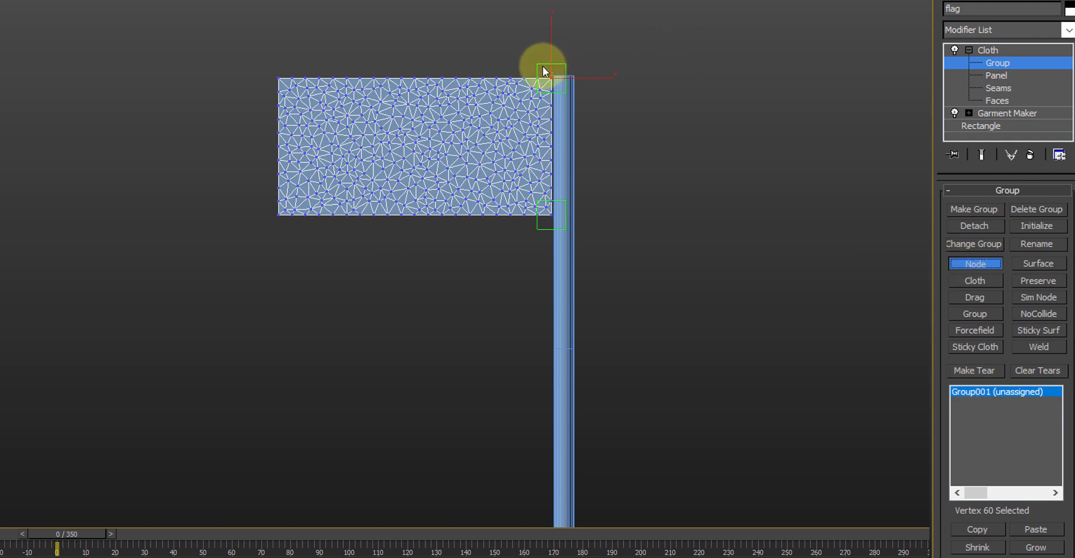
click(975, 263)
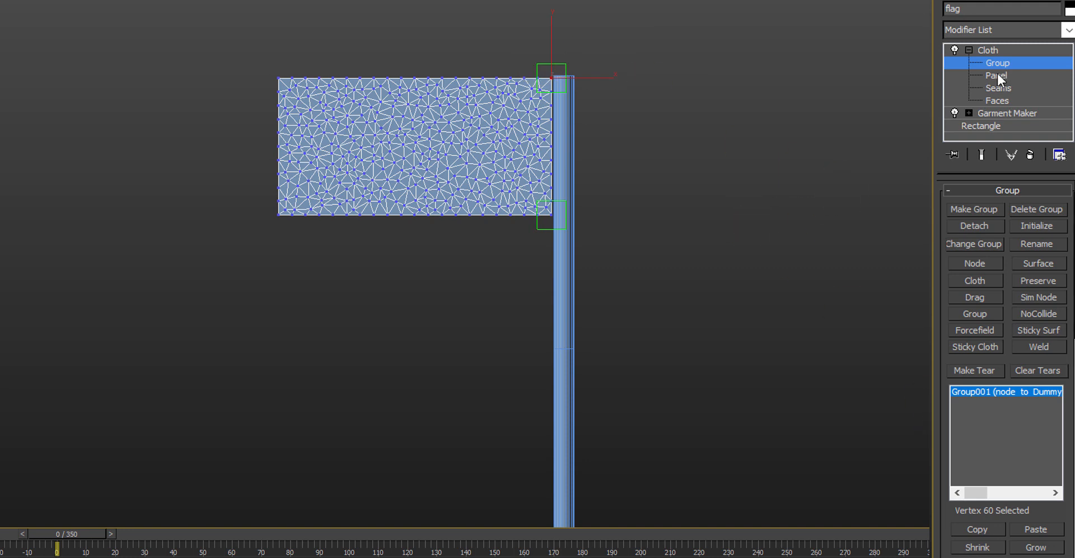
- Create a second following vertex group and give the flag the Silk cloth preset
click(974, 210)
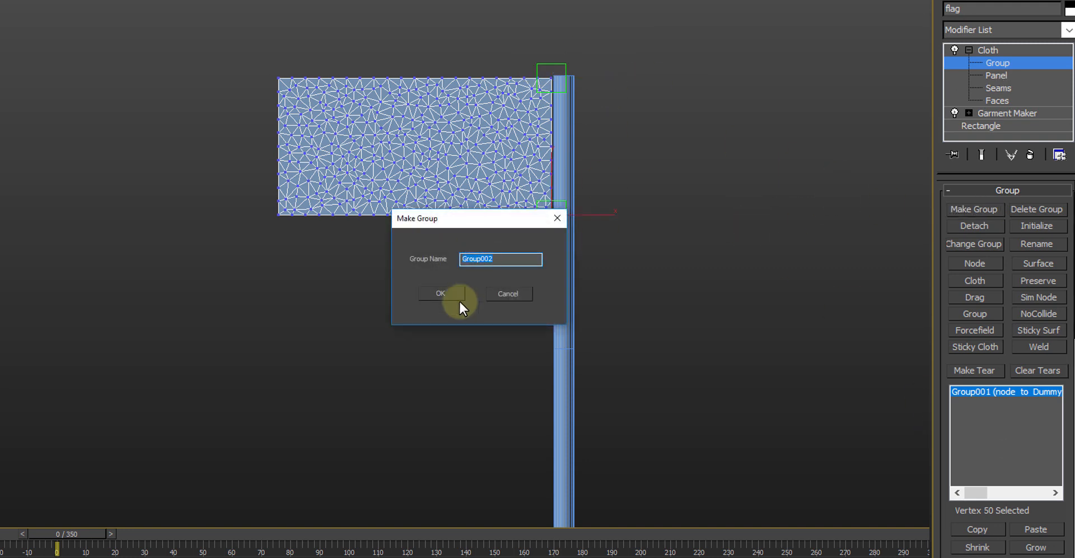
click(441, 293)
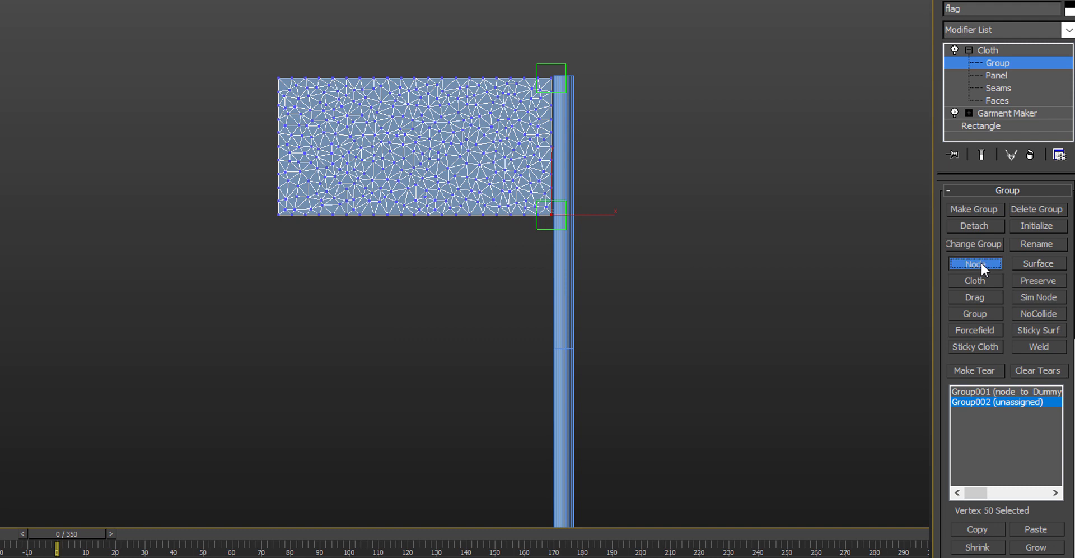
click(974, 263)
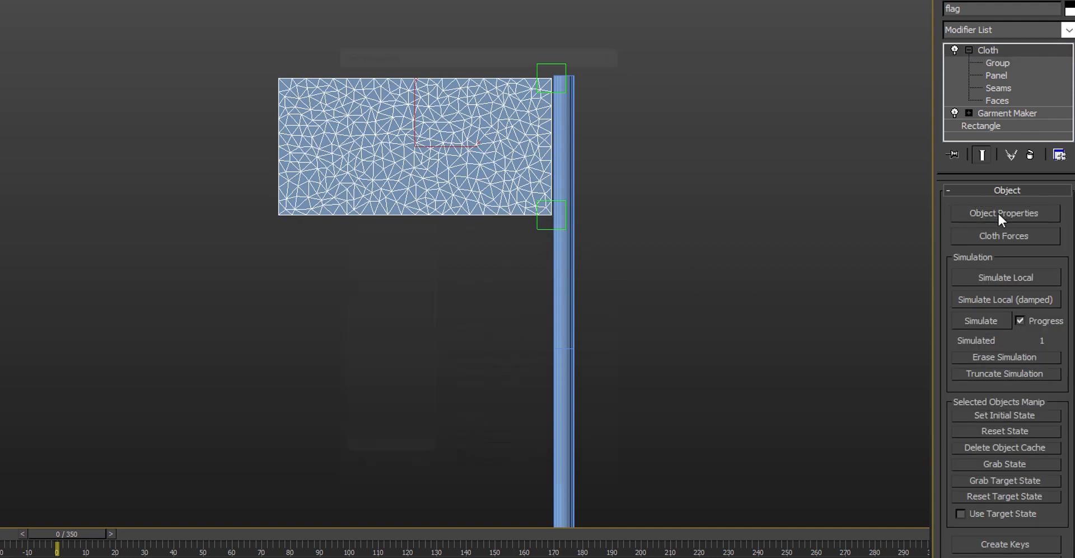
click(1004, 214)
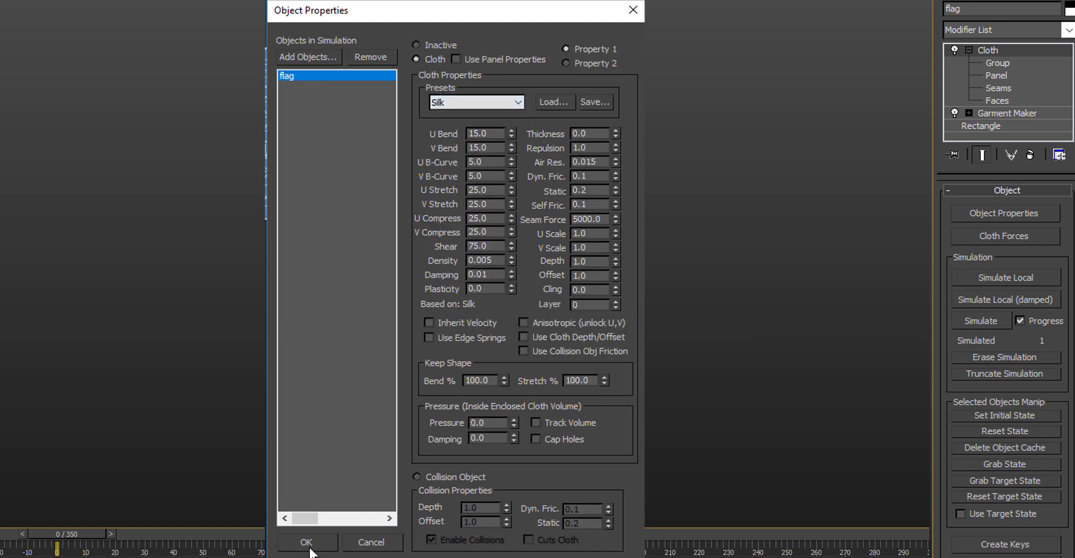
click(306, 543)
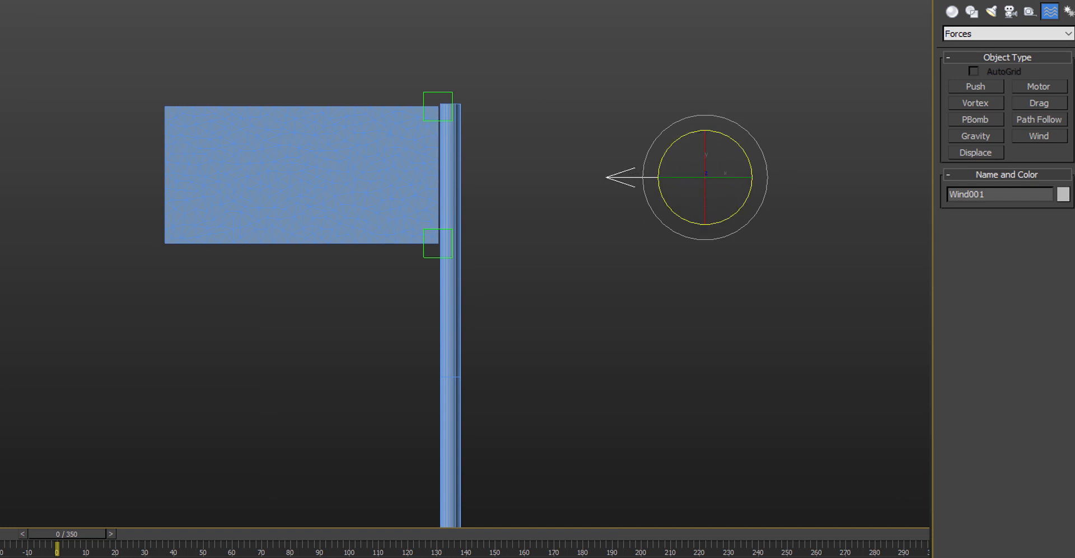
- Add Wind001 to the cloth's forces in simulation and set a wind parameter to 1.0
click(1004, 236)
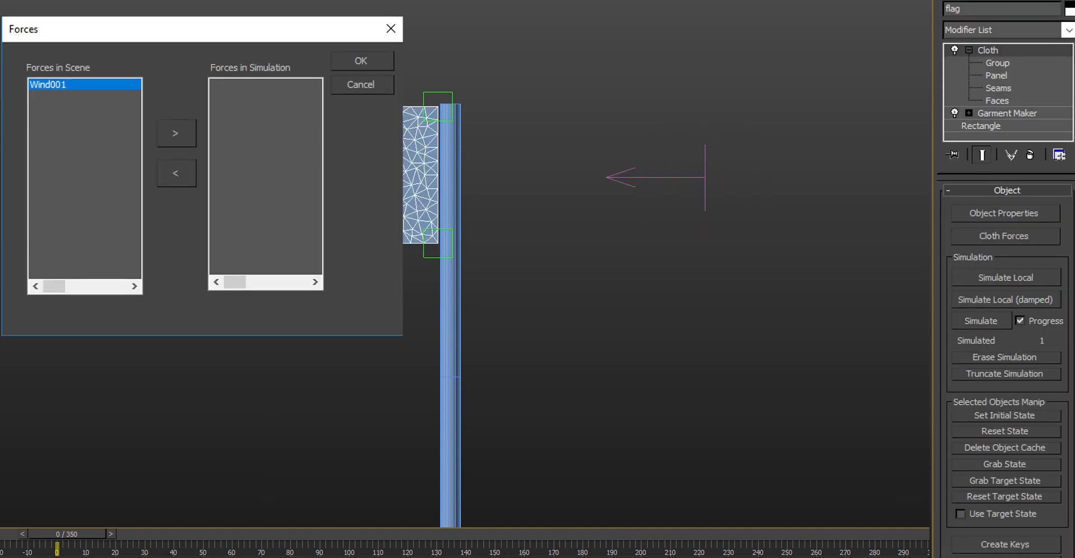
click(175, 134)
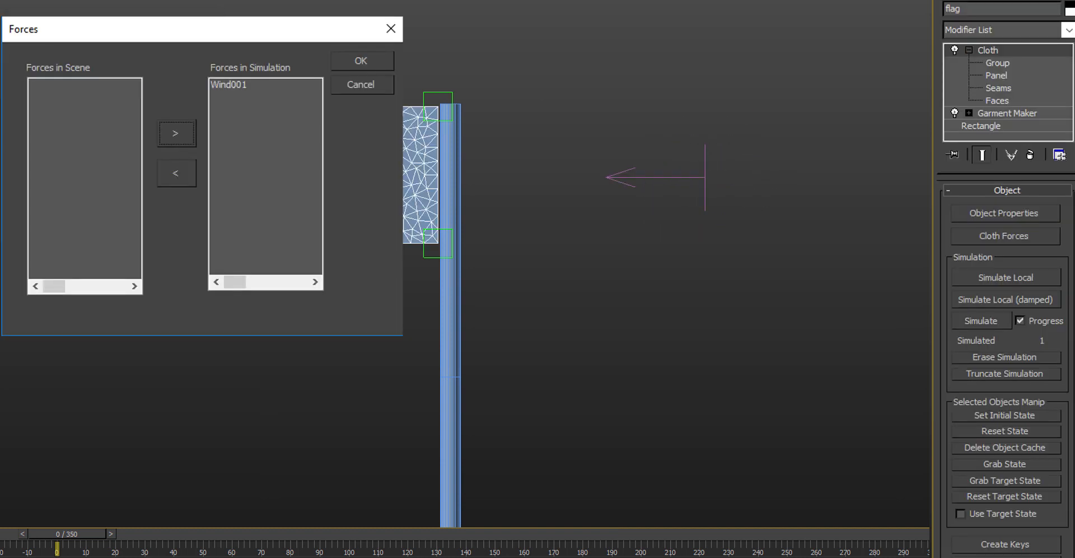
click(1006, 278)
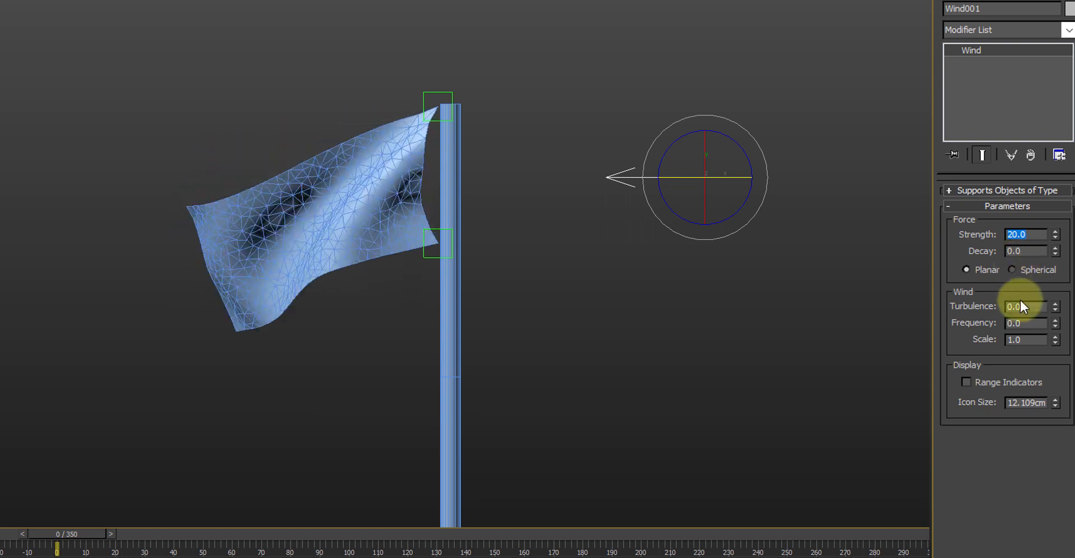
text(1.0)
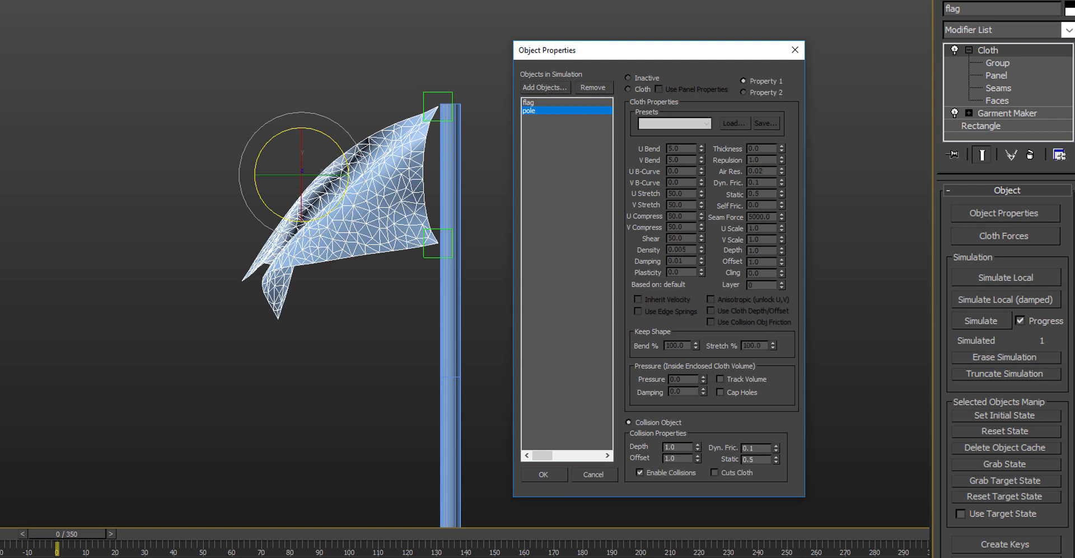
- Confirm the pole as a collision object and reset the flag to its flat state
click(543, 474)
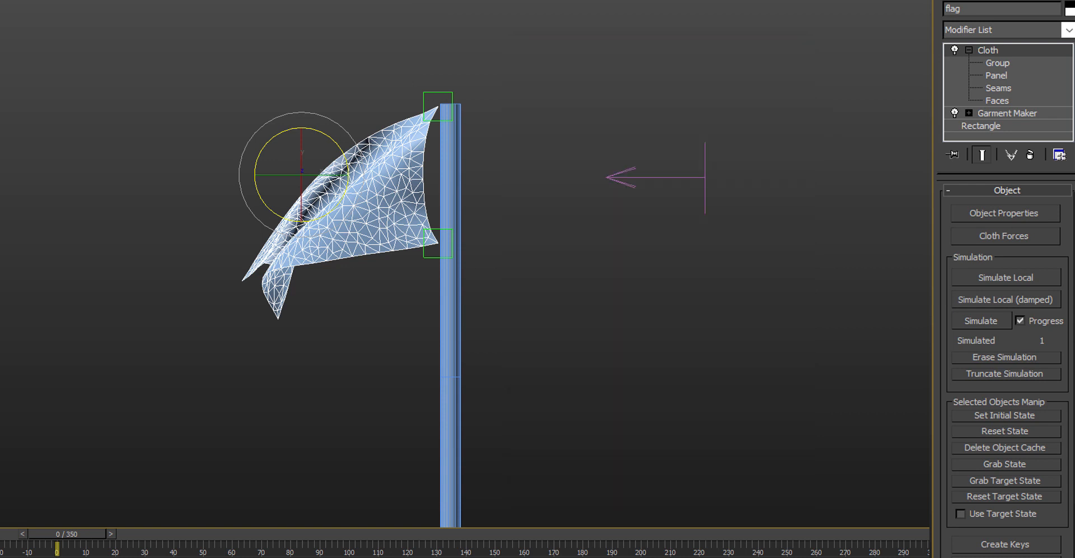
click(1005, 431)
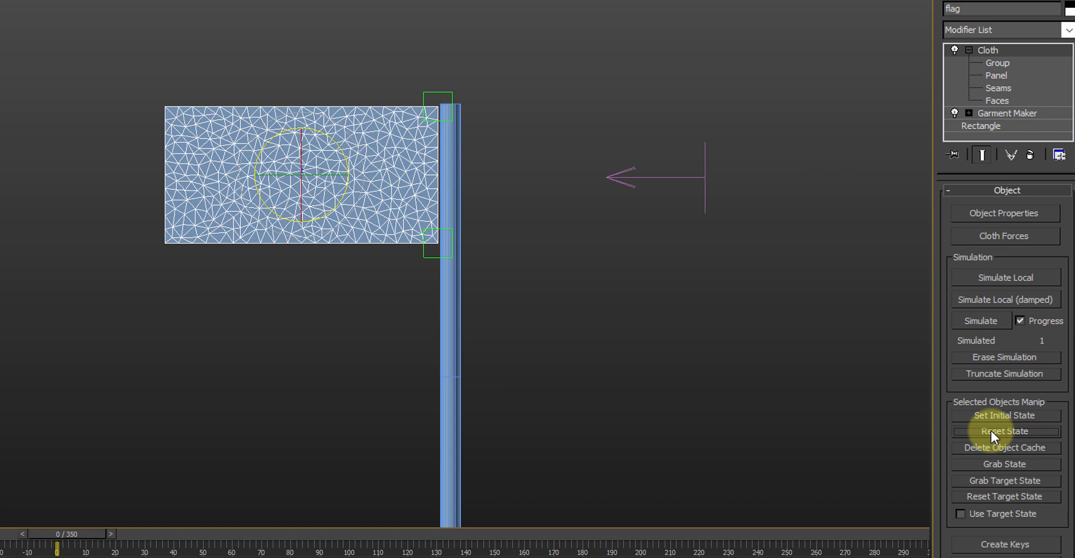
scroll(down, 3)
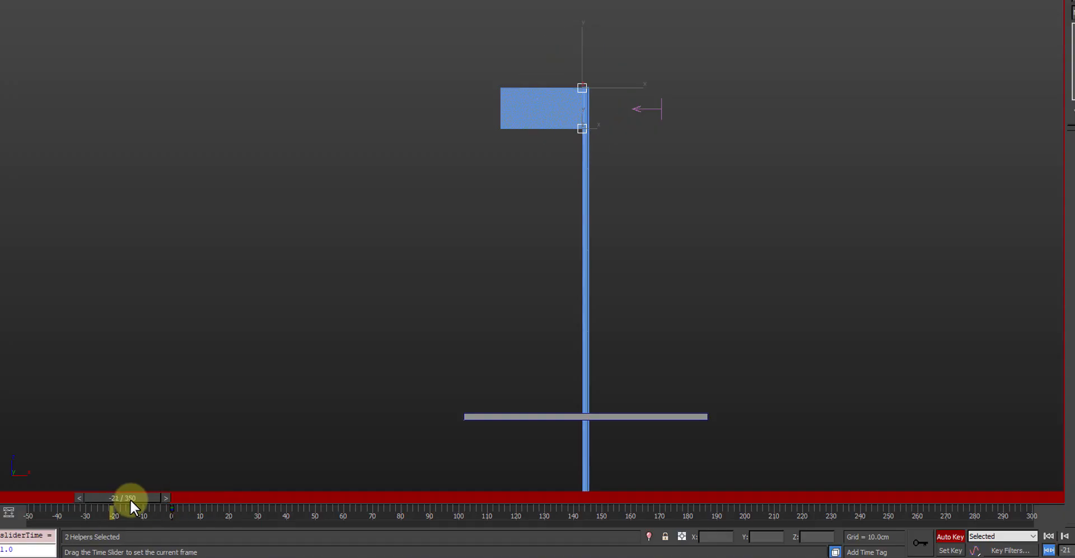
- Key the attachment helper moving up to the pole top along the timeline
drag(131, 497, 164, 497)
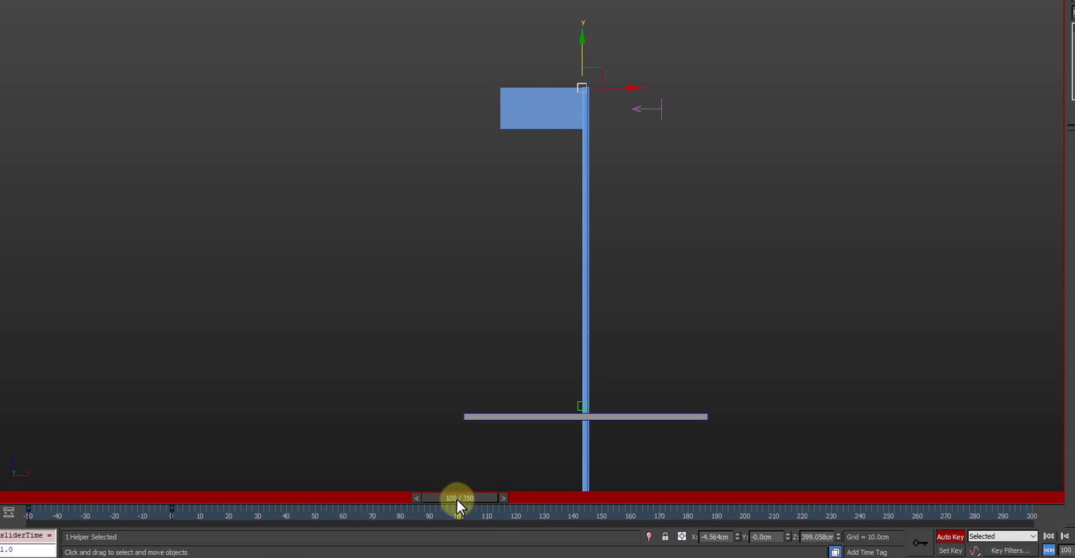
drag(458, 513, 355, 513)
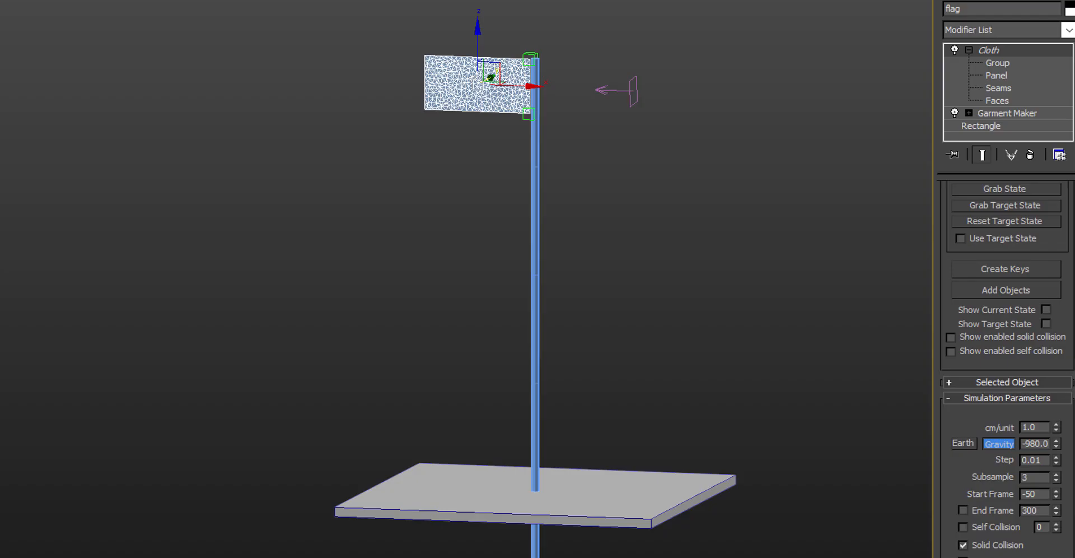
mouse_move(993, 429)
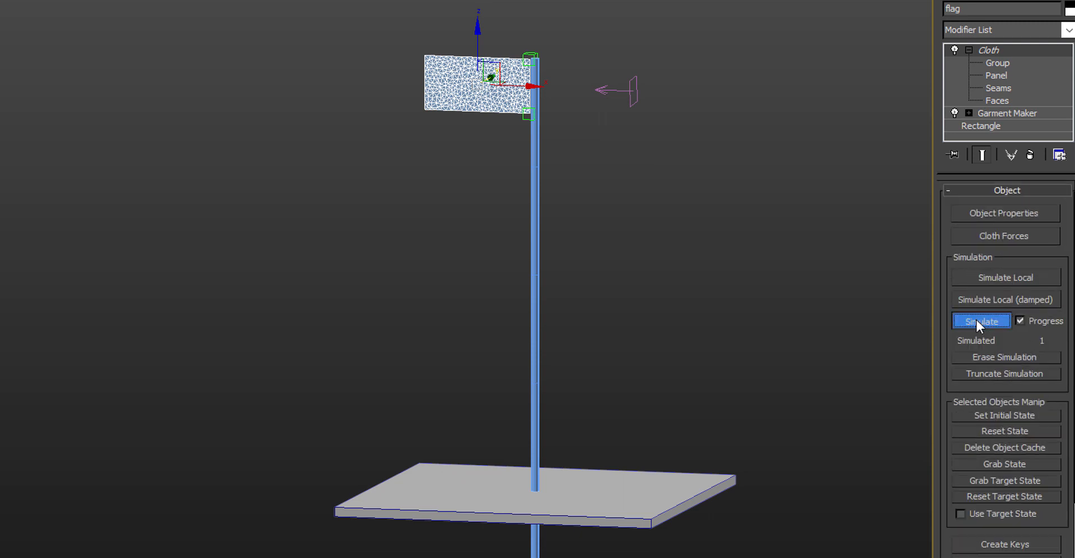
- Run the flag's cloth simulation and stop it partway through
click(981, 320)
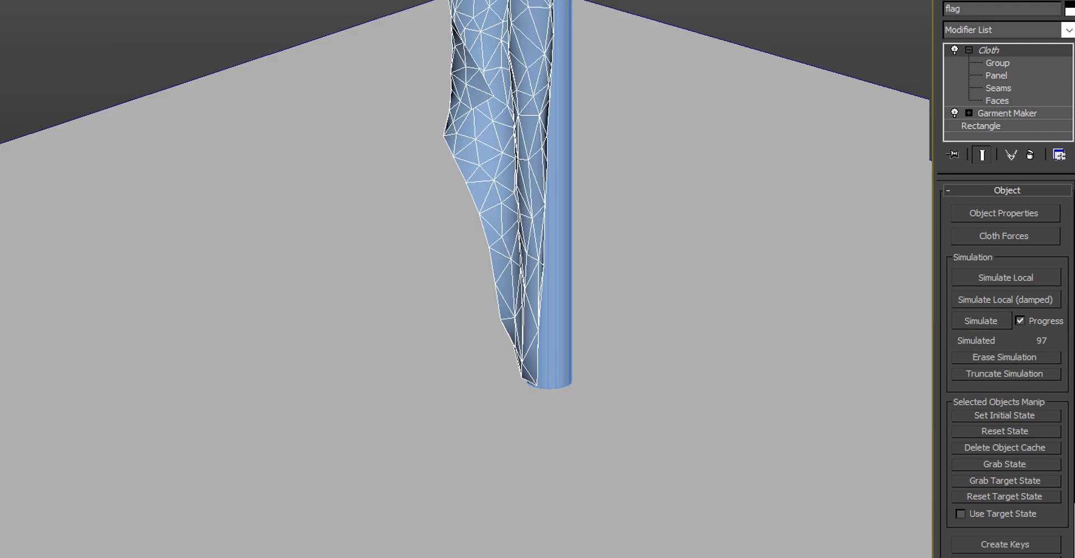
click(1004, 213)
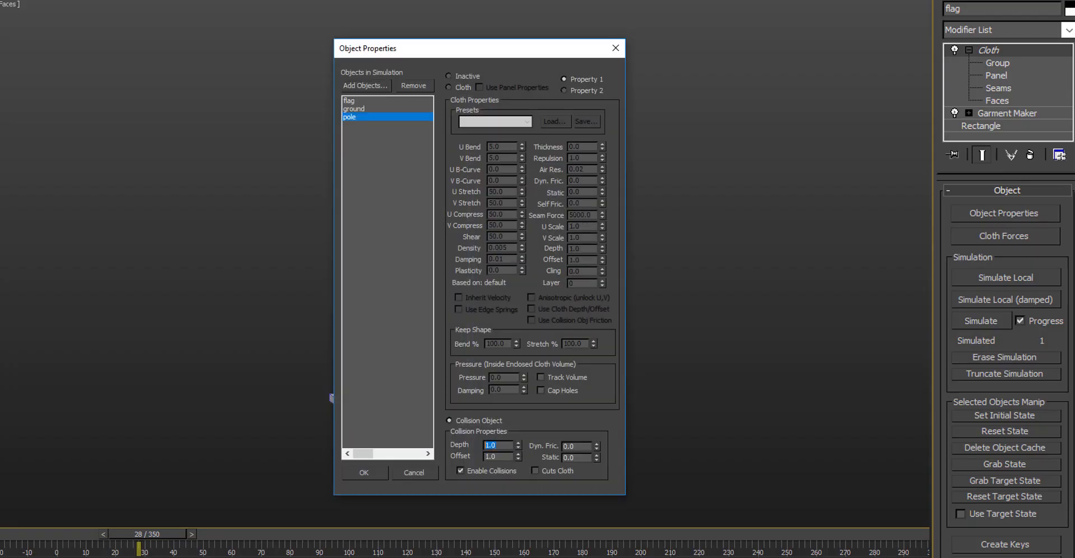
- Confirm ground and pole as collision objects, reset the flag, and rerun the simulation
click(363, 472)
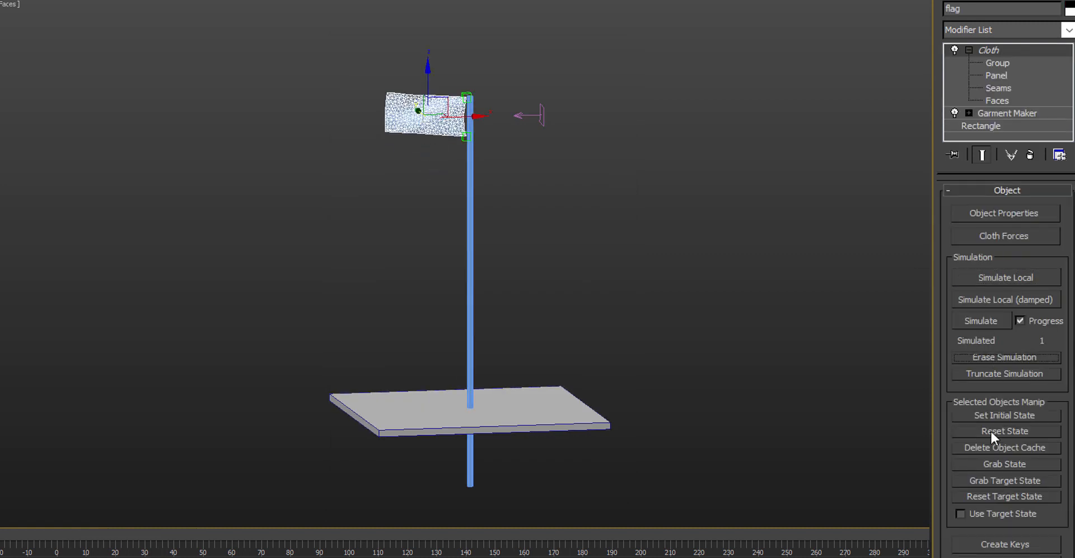
click(980, 320)
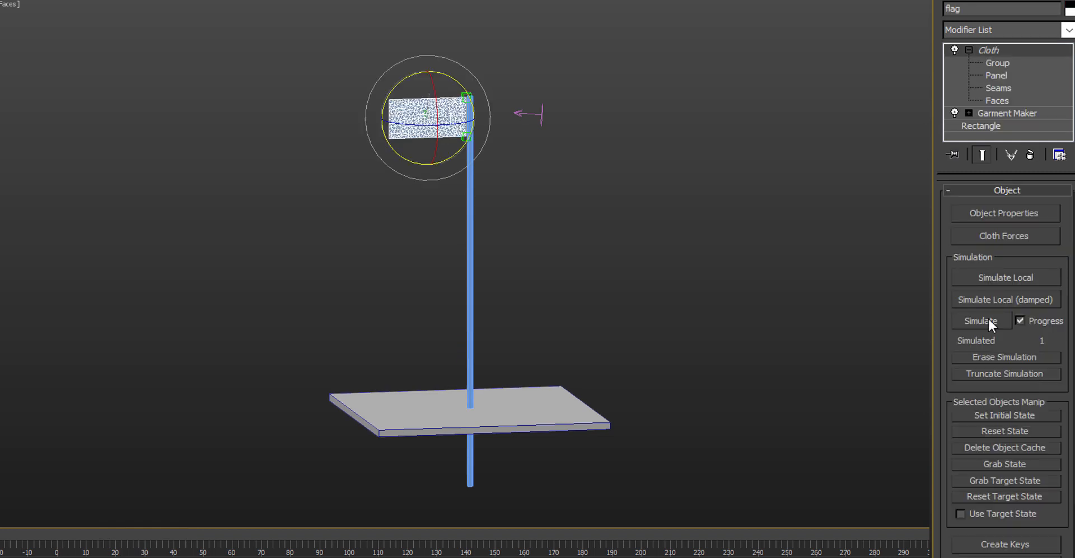
click(981, 320)
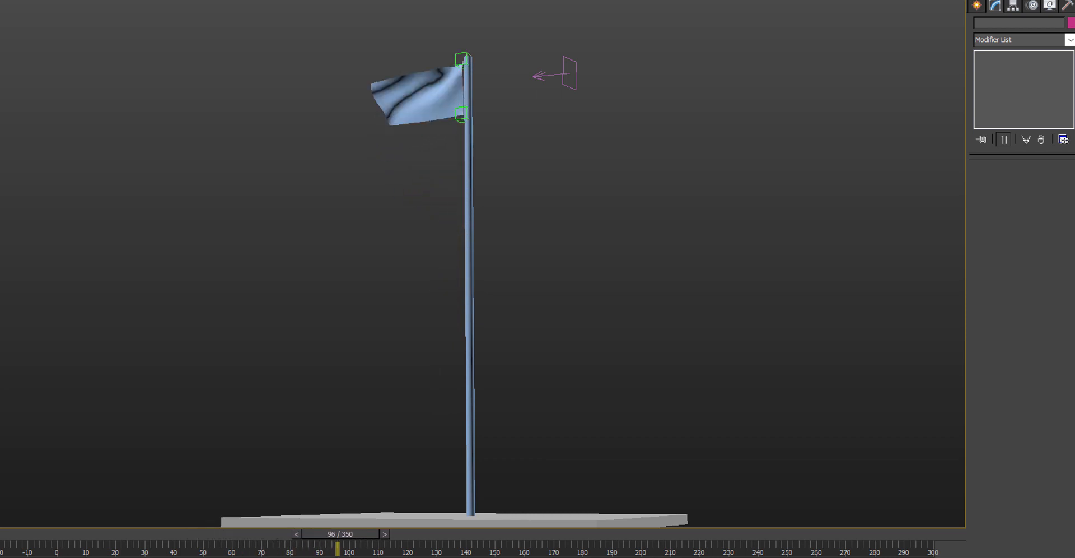
- Scrub the flag animation through frames 140, 190 and 240 to review the waving textured cloth
drag(339, 549, 768, 549)
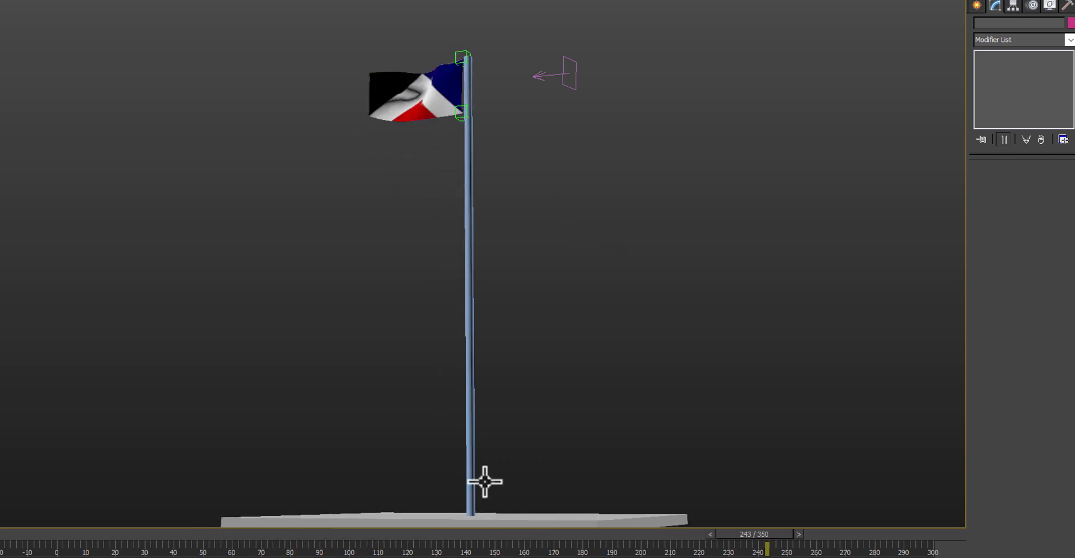
drag(768, 549, 174, 549)
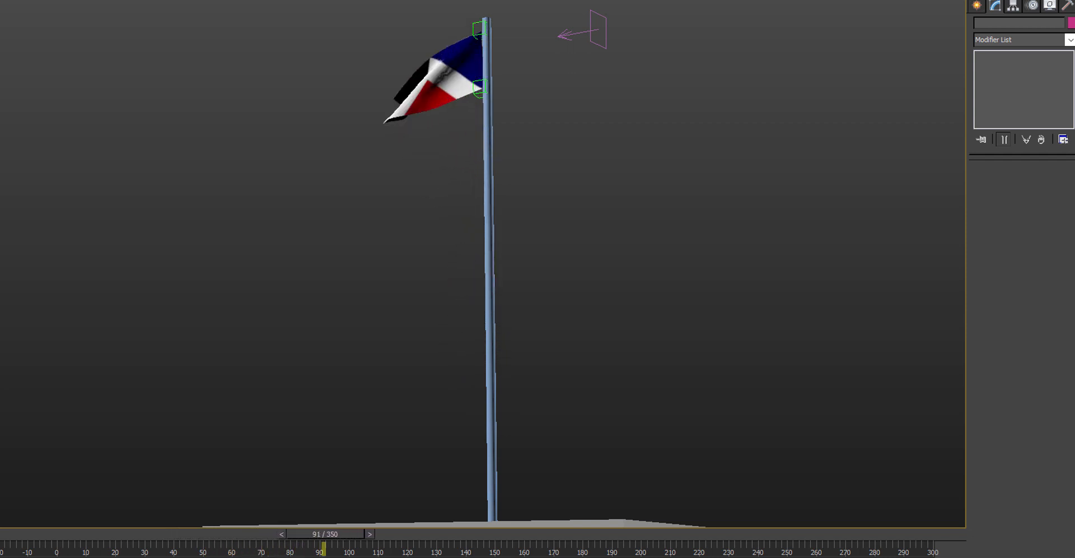
drag(321, 551, 466, 551)
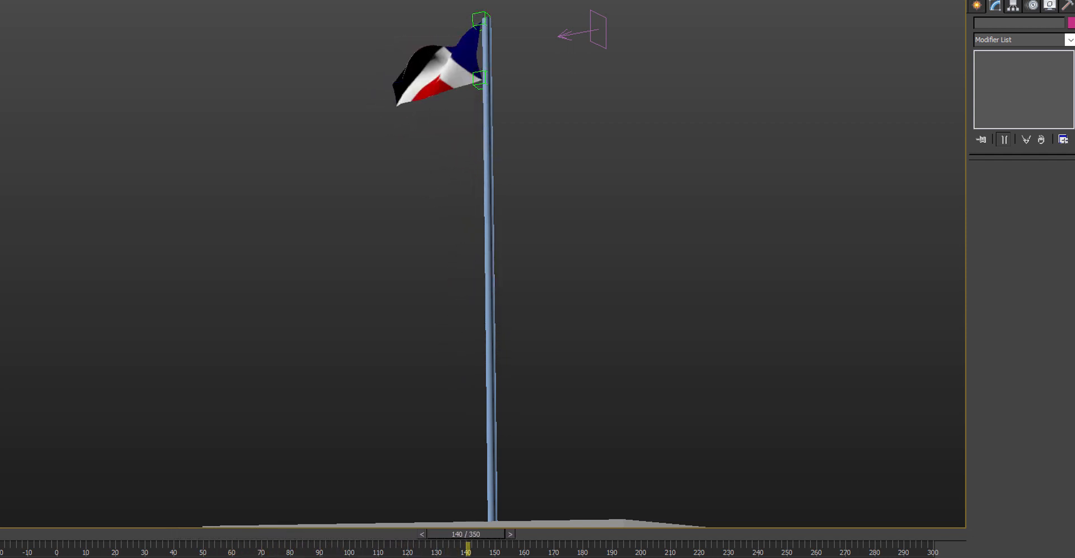
drag(465, 551, 611, 551)
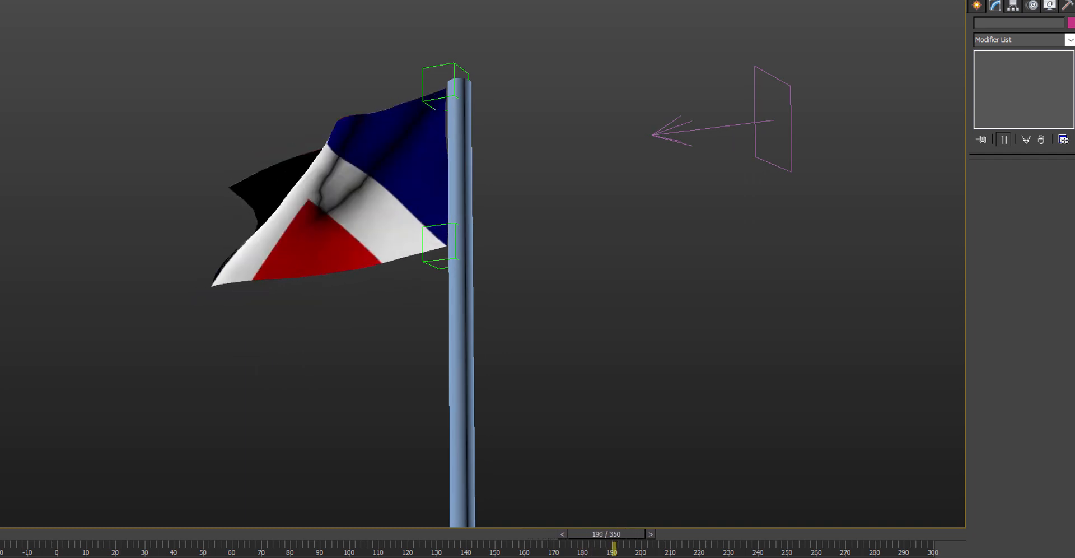
drag(610, 551, 758, 551)
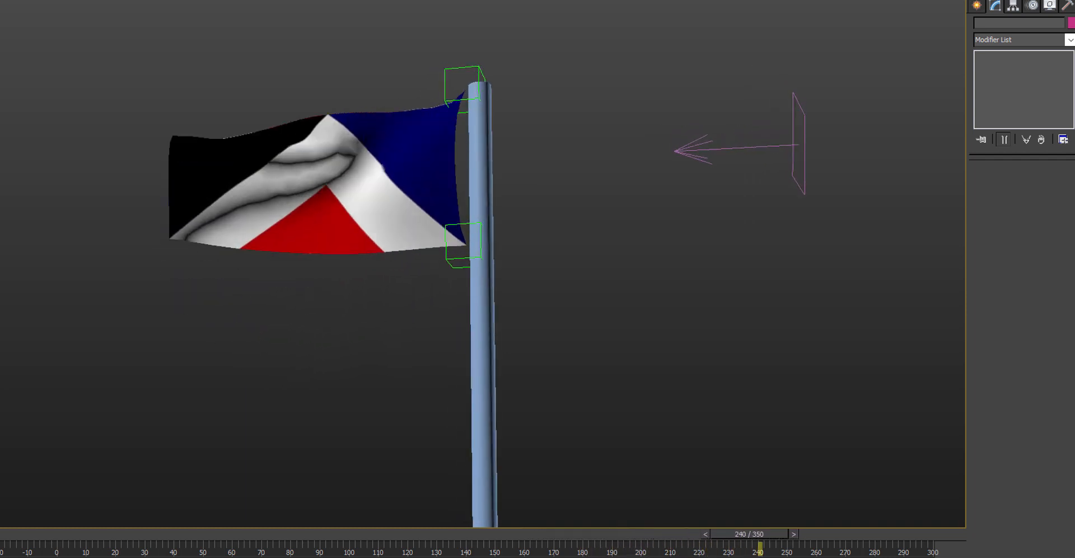